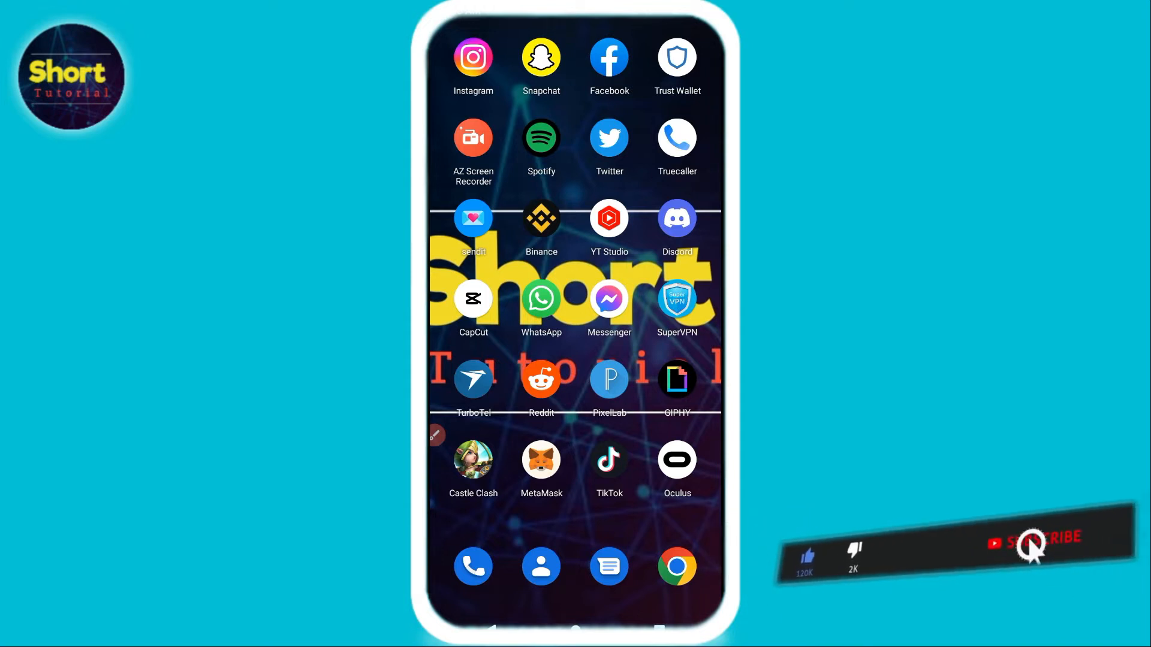
Launch TikTok, start a new post and choose to upload pictures from the phone.
left_click(609, 460)
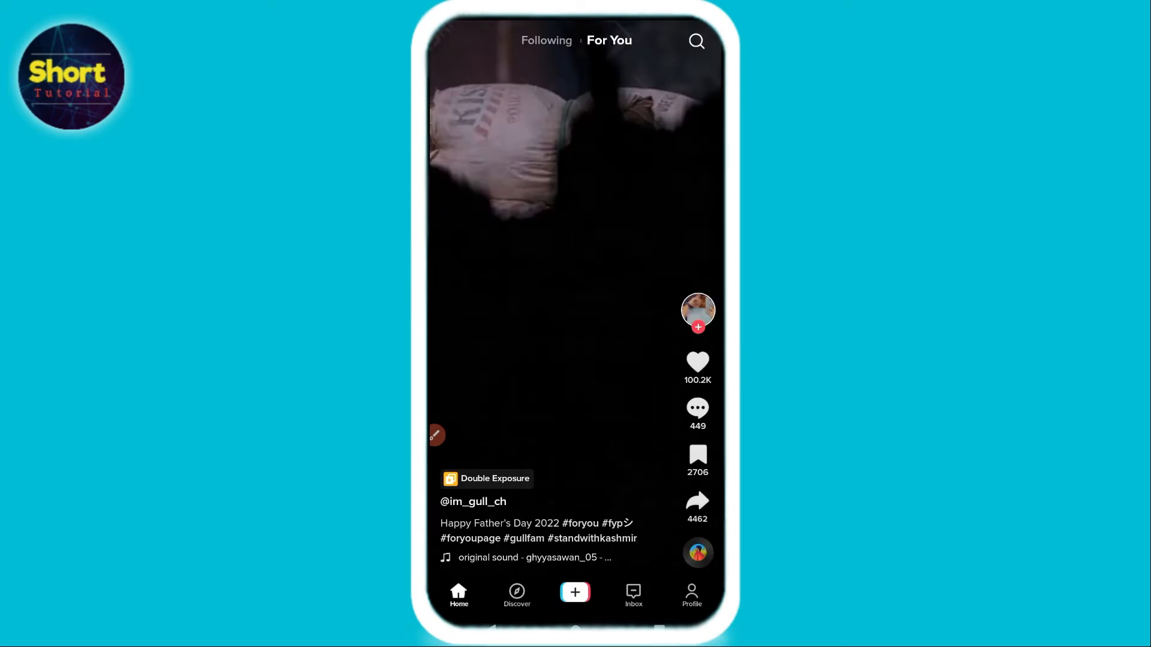
left_click(574, 592)
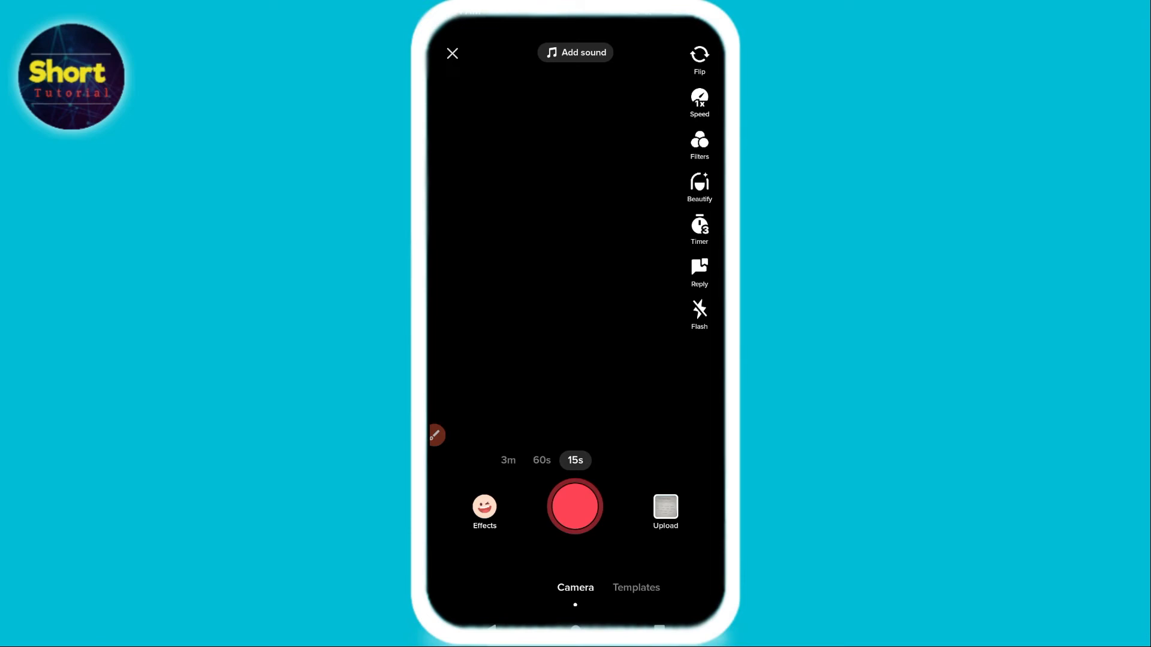
left_click(664, 506)
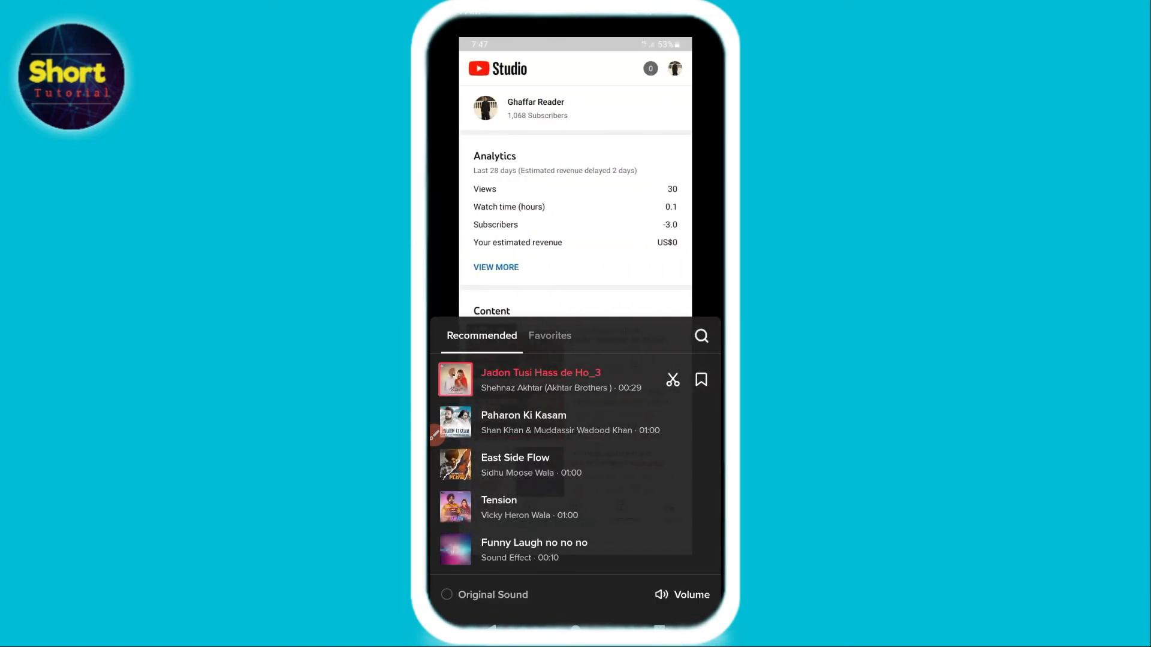
Set the slideshow music to Paharon Ki Kasam from the Recommended sounds.
left_click(484, 188)
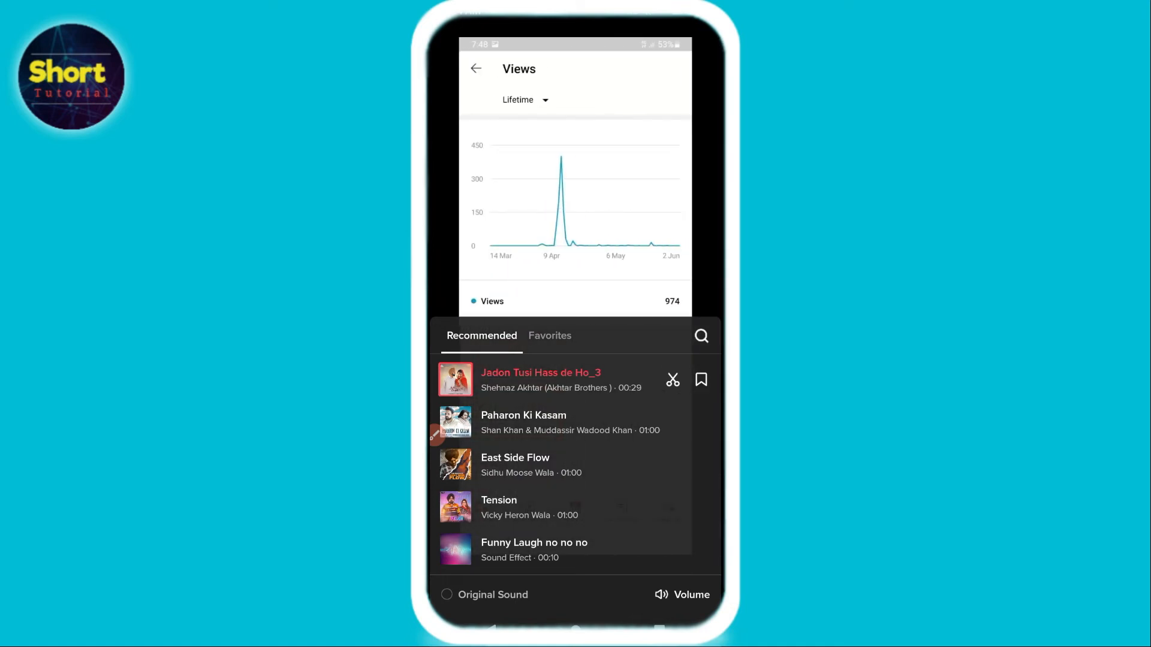
left_click(524, 422)
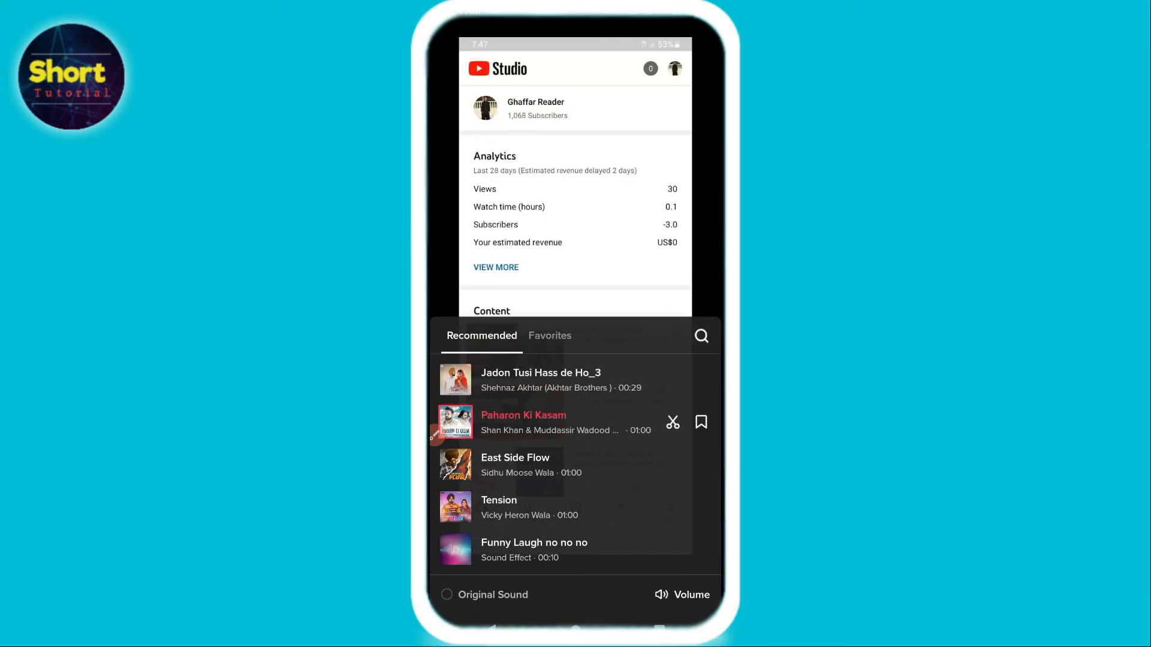